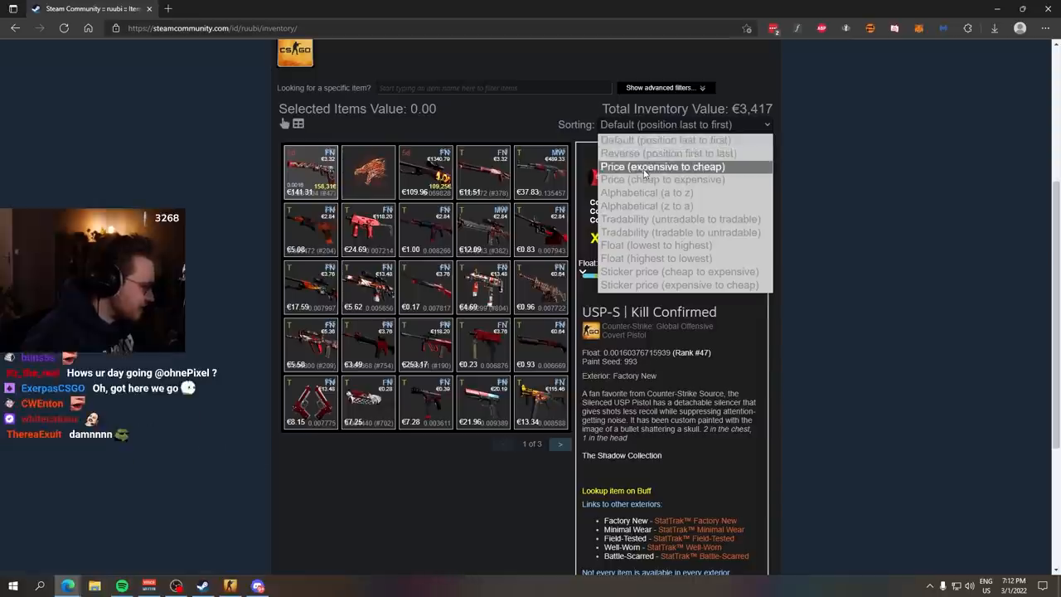
Step: Sort the CS:GO inventory by 'Price (expensive to cheap)' and show M4A1-S | Hot Rod details
left_click(662, 167)
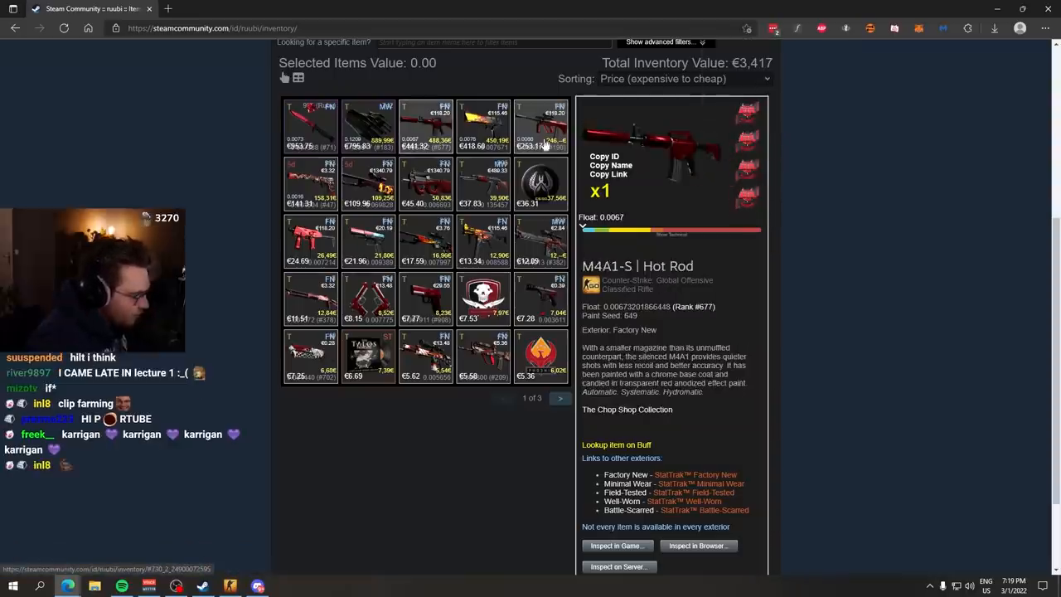
Step: View P90 | Cold Blooded details, scroll down, then view the Desert Eagle | Blaze
left_click(311, 182)
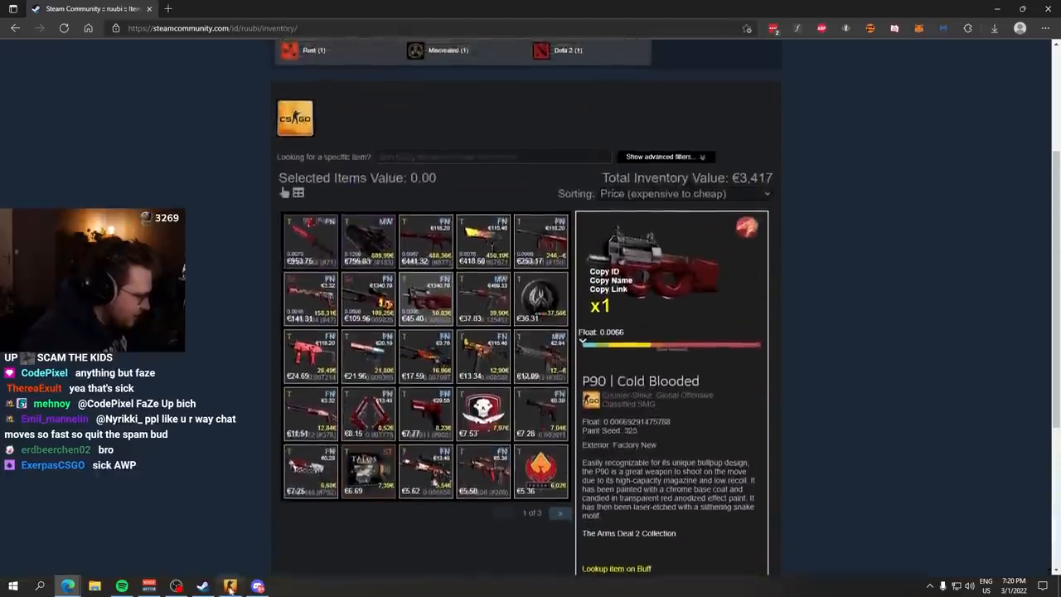
scroll("down", 3)
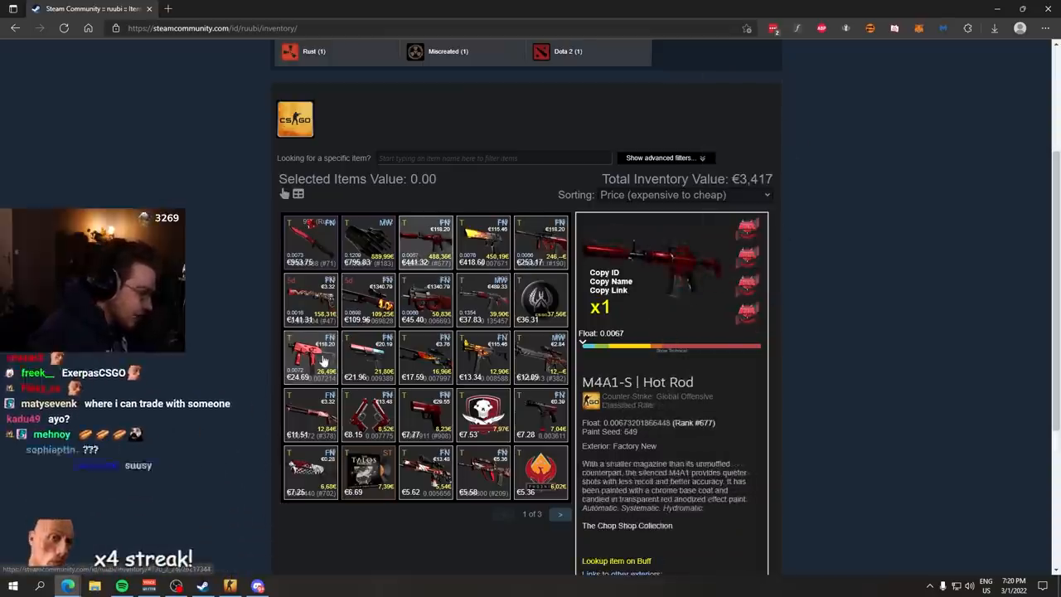
scroll("down", 3)
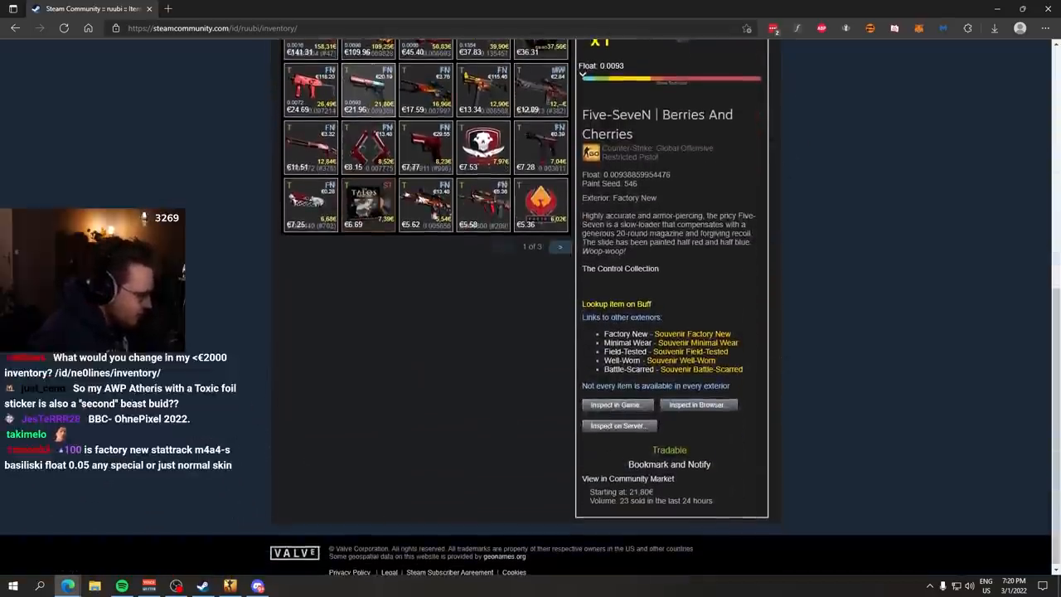
left_click(697, 404)
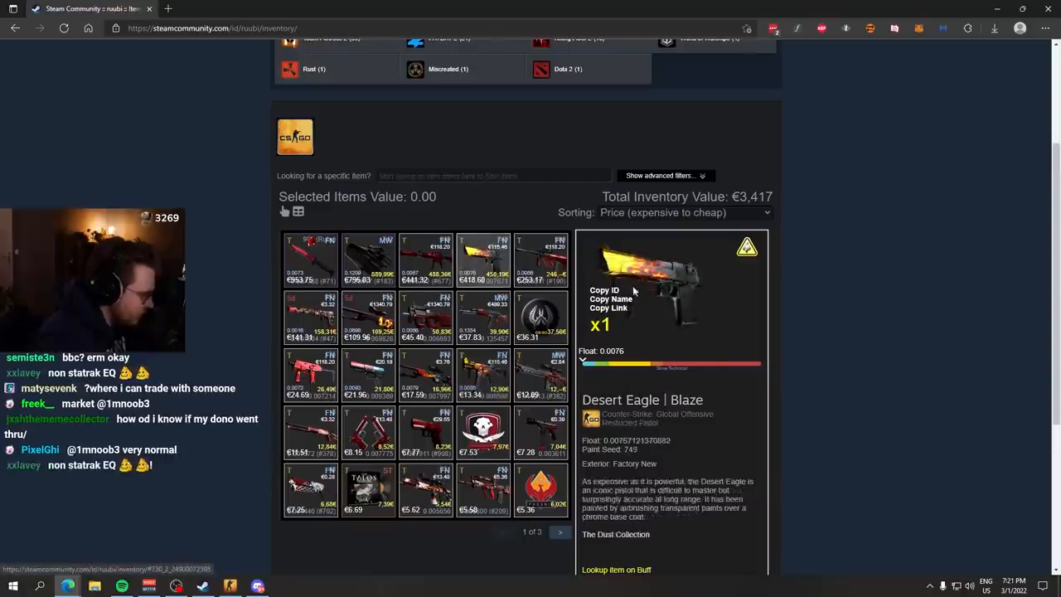
Step: Go to page 2 of the inventory to browse the pins
left_click(559, 531)
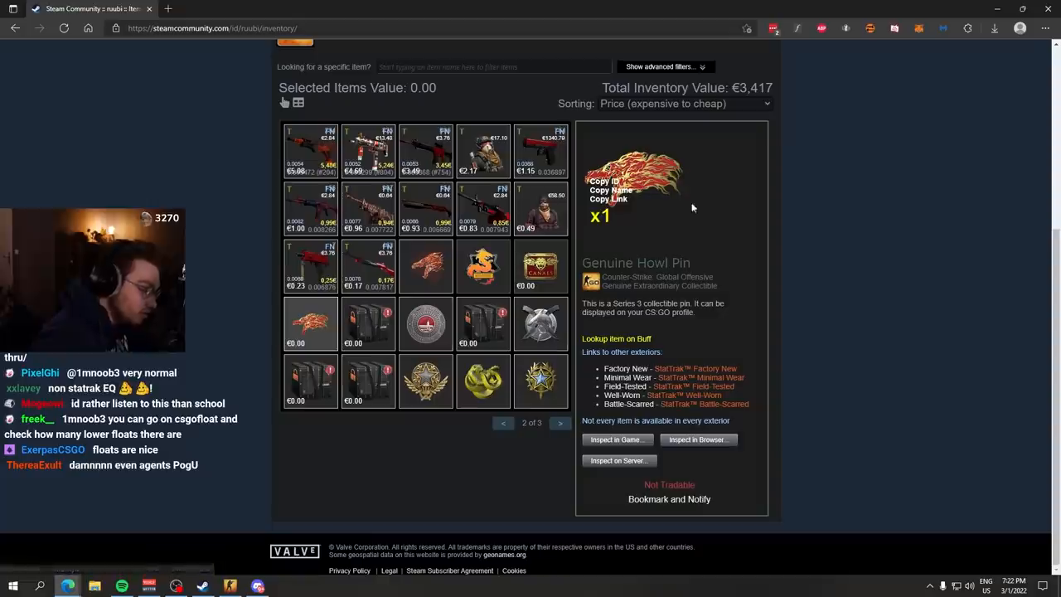
mouse_move(725, 274)
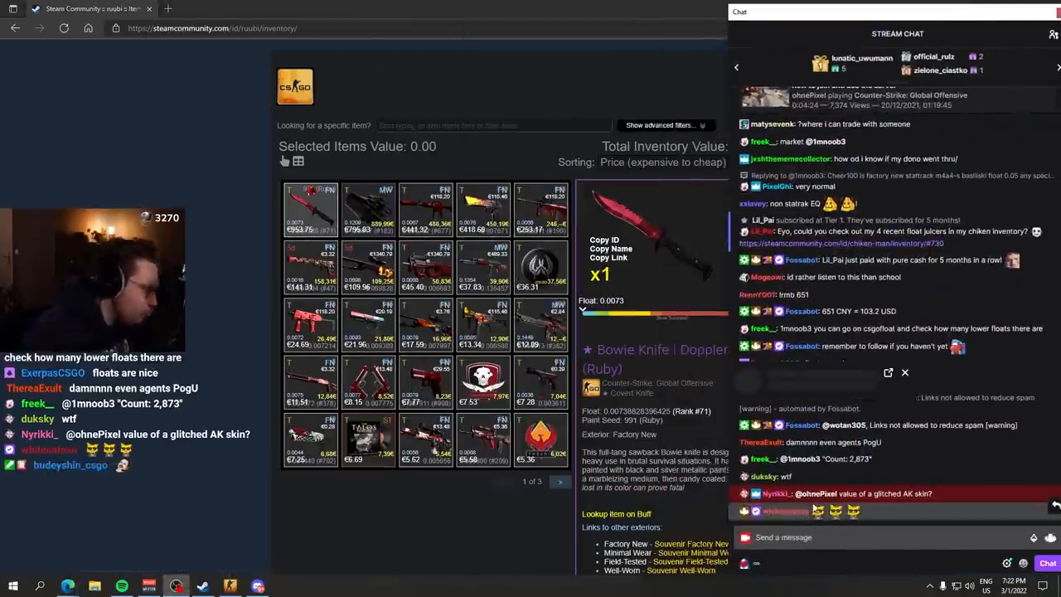
Step: Close the pop-out Twitch stream chat covering the inventory
left_click(784, 493)
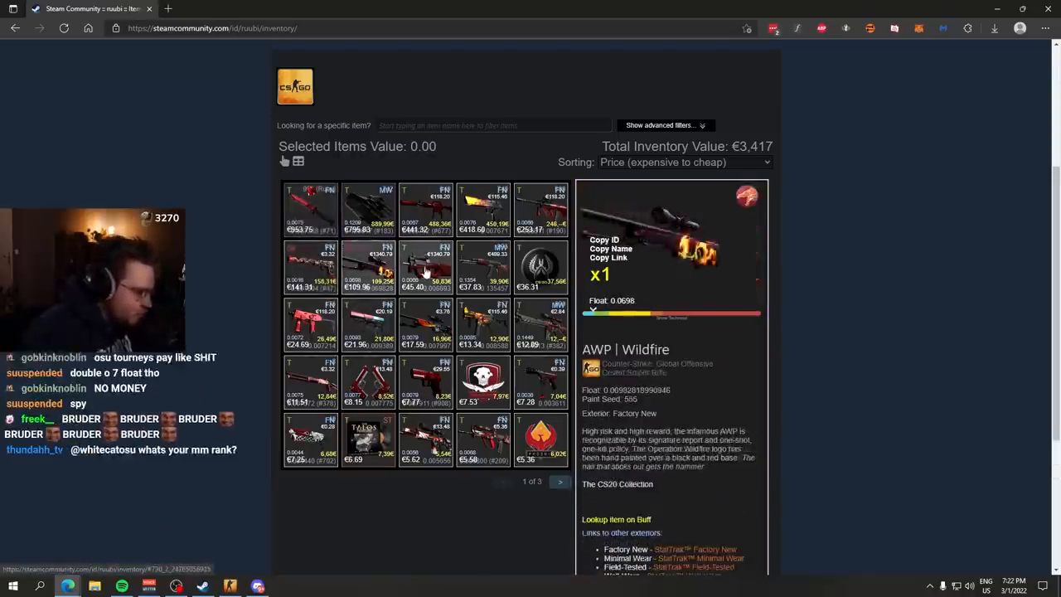
left_click(539, 207)
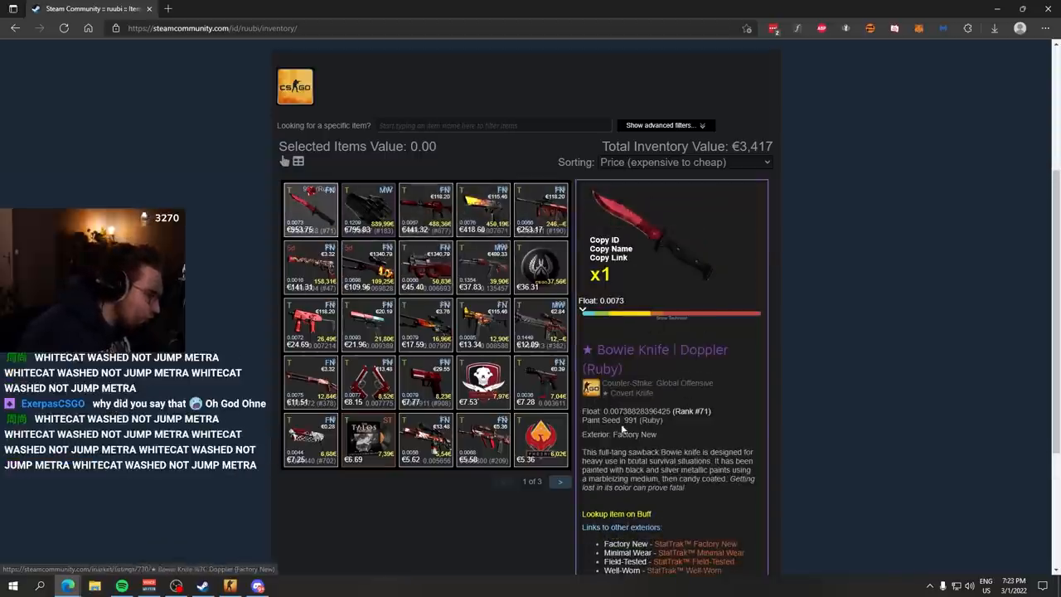
left_click(368, 323)
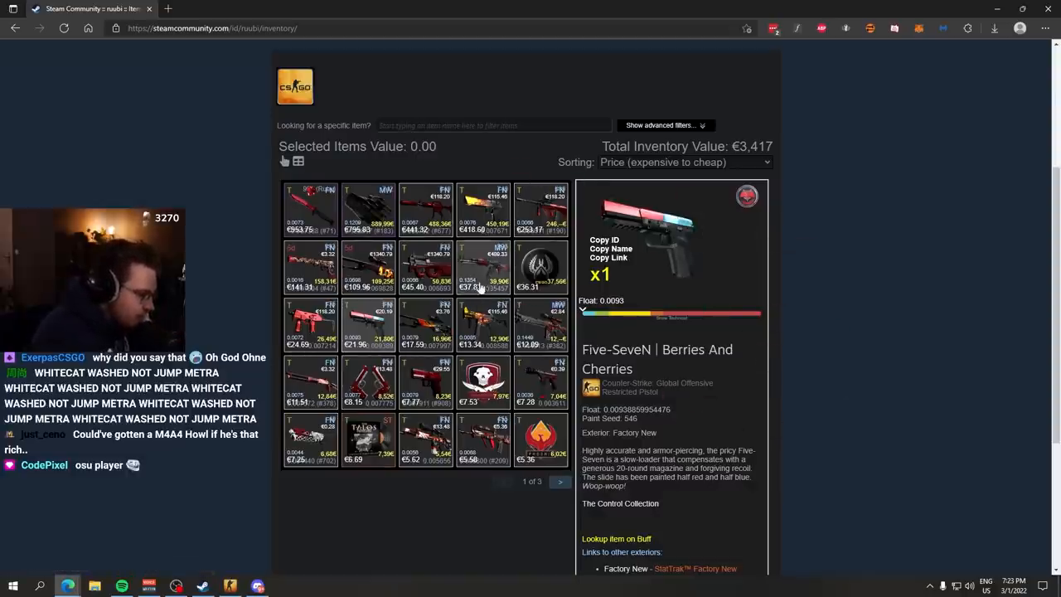
left_click(559, 482)
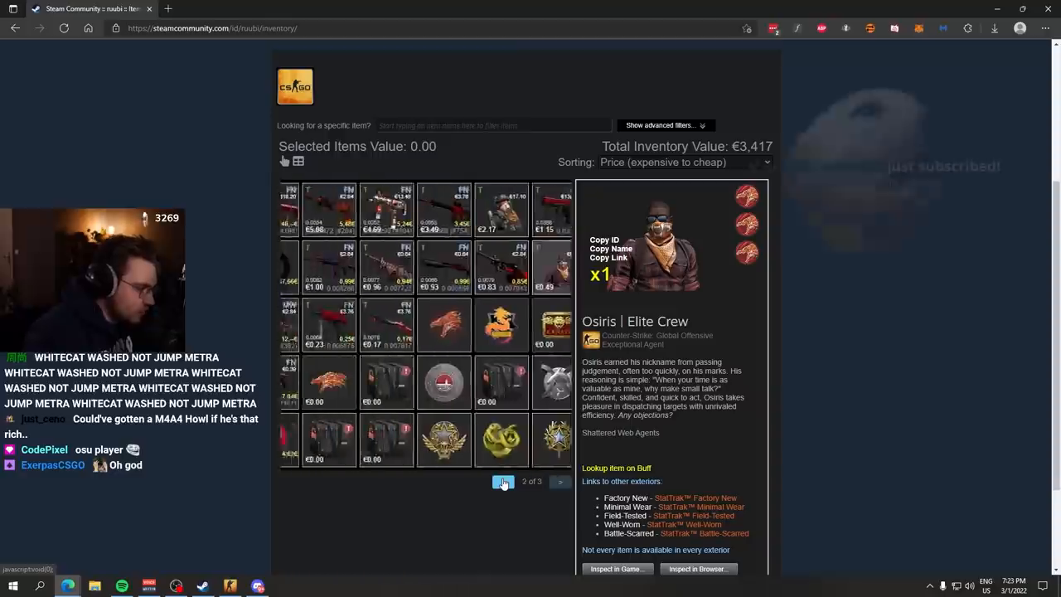
left_click(14, 27)
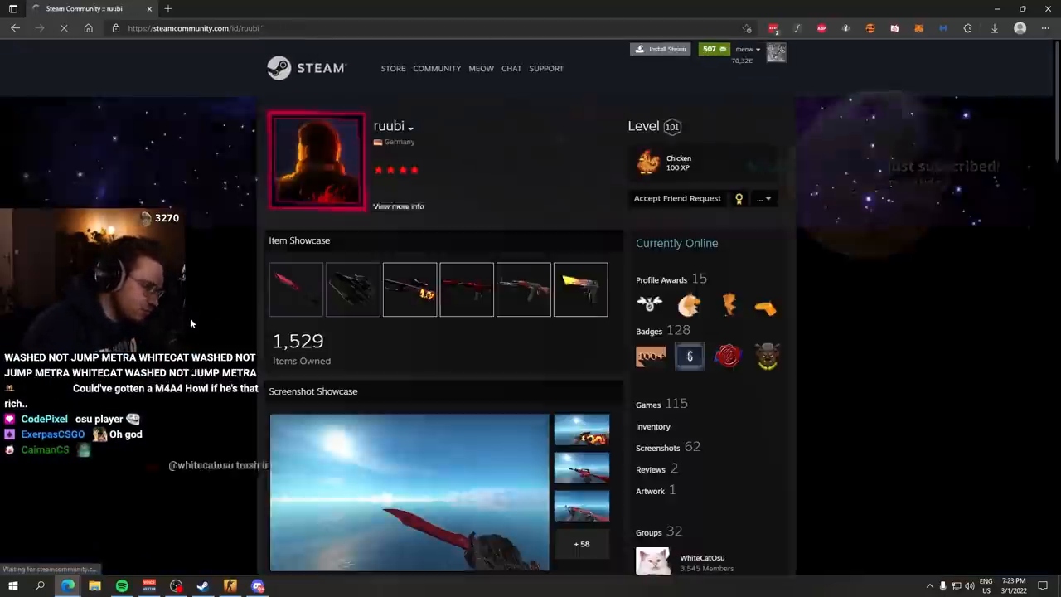